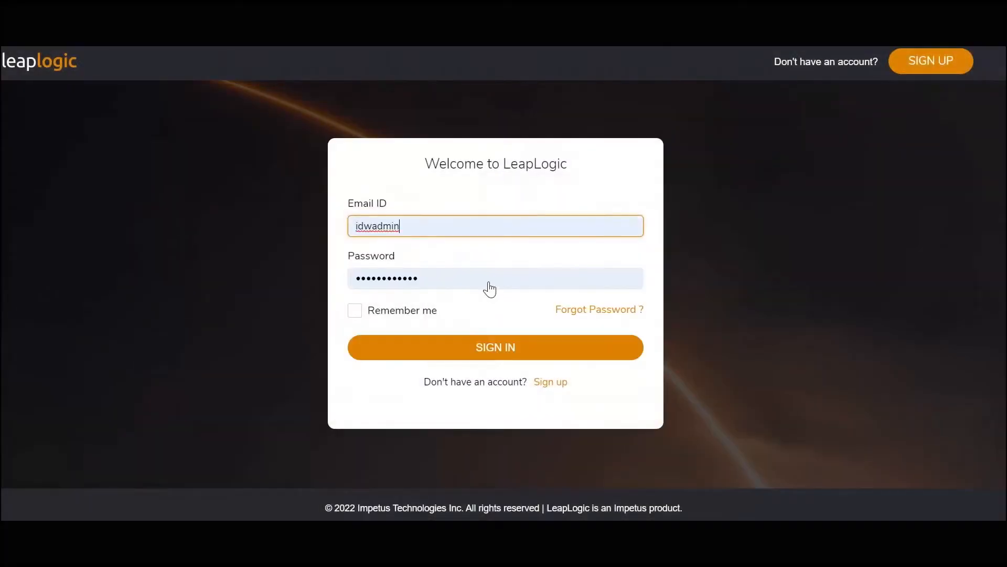
- Sign in with the entered credentials to reach the LeapLogic dashboard
{"action": "left_click", "coordinate": [494, 347]}
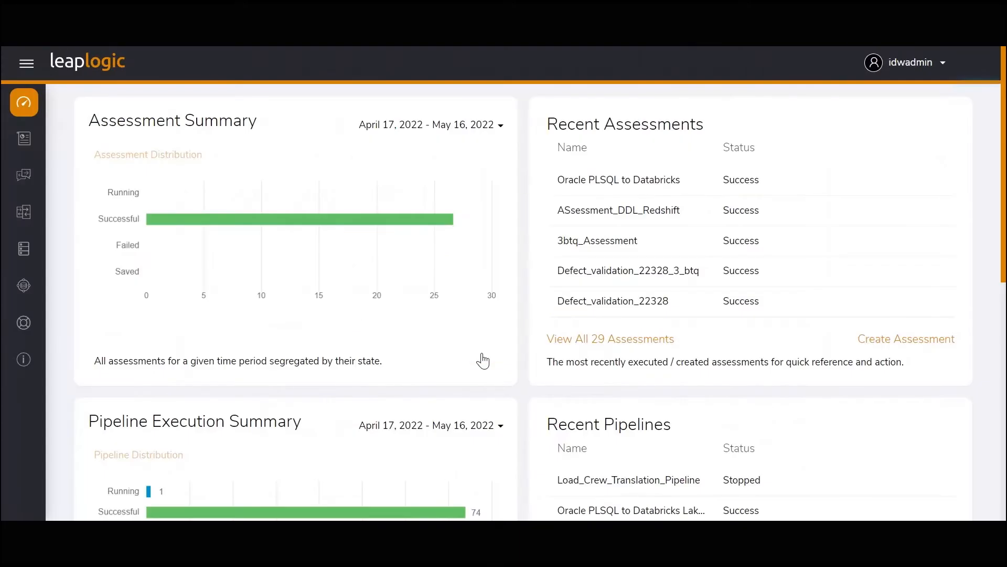
{"action": "mouse_move", "coordinate": [37, 148]}
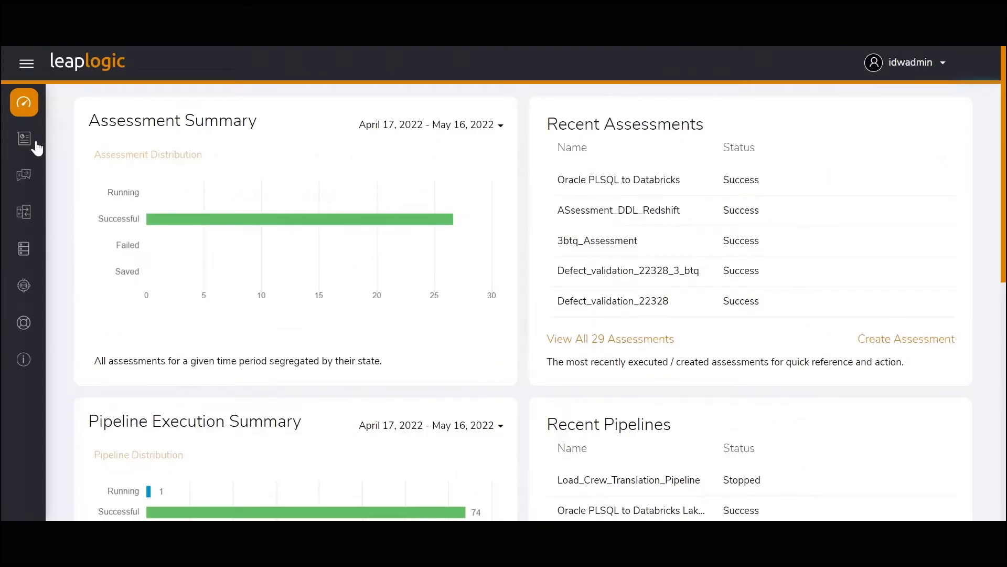
- Open the Oracle PLSQL to Databricks assessment and scan its Highlights on files, procedures and queries
{"action": "left_click", "coordinate": [618, 180]}
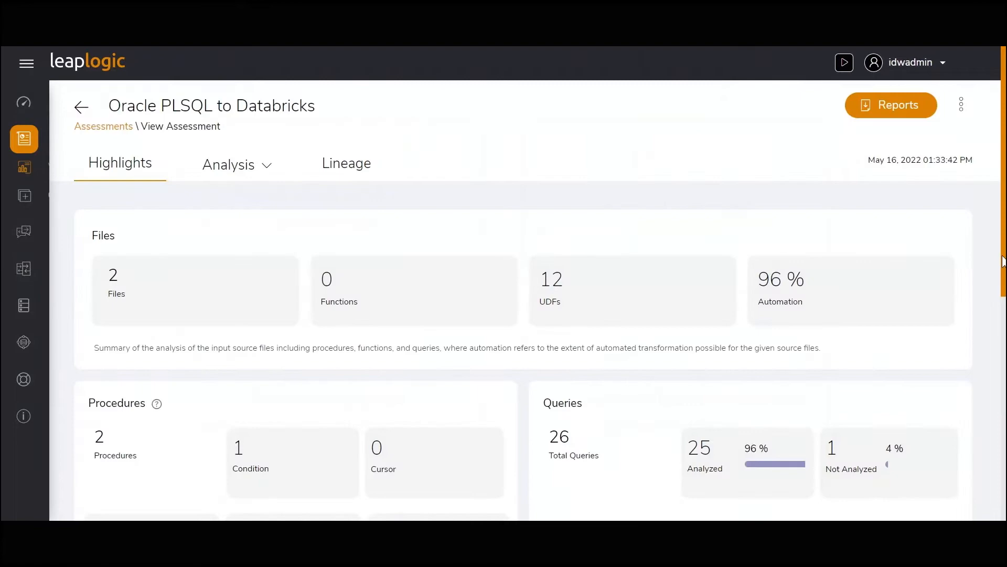
{"action": "scroll", "scroll_direction": "down", "scroll_amount": 3}
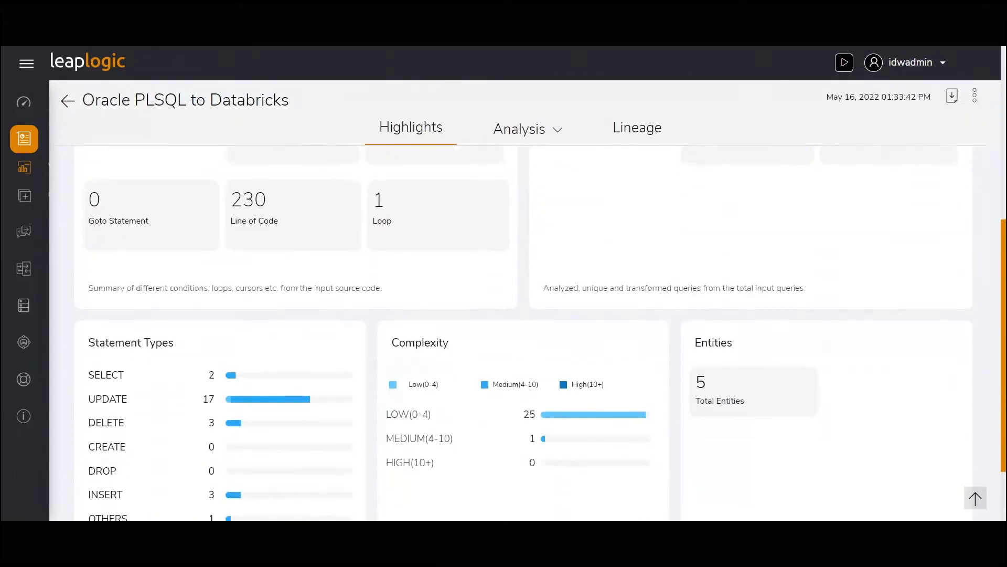
{"action": "scroll", "scroll_direction": "up", "scroll_amount": 3}
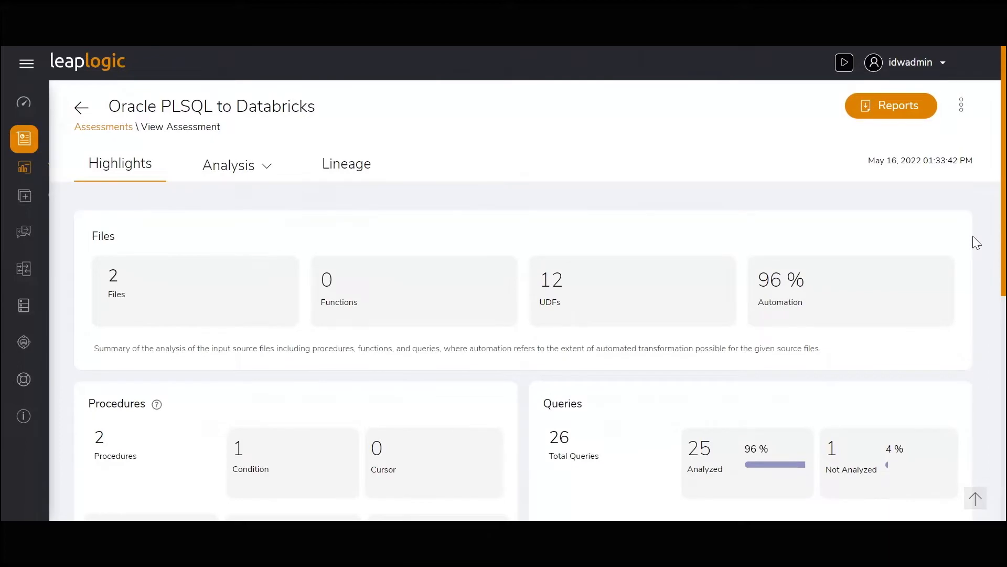
{"action": "left_click", "coordinate": [228, 165]}
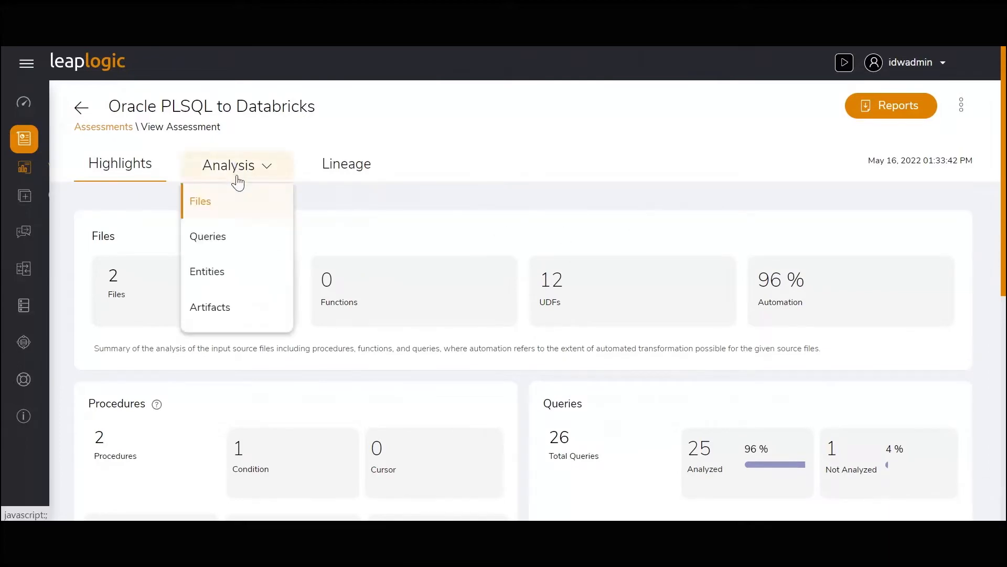
- Show the Files analysis view with the two parsed PLSQL files and their automation percentages
{"action": "left_click", "coordinate": [199, 201]}
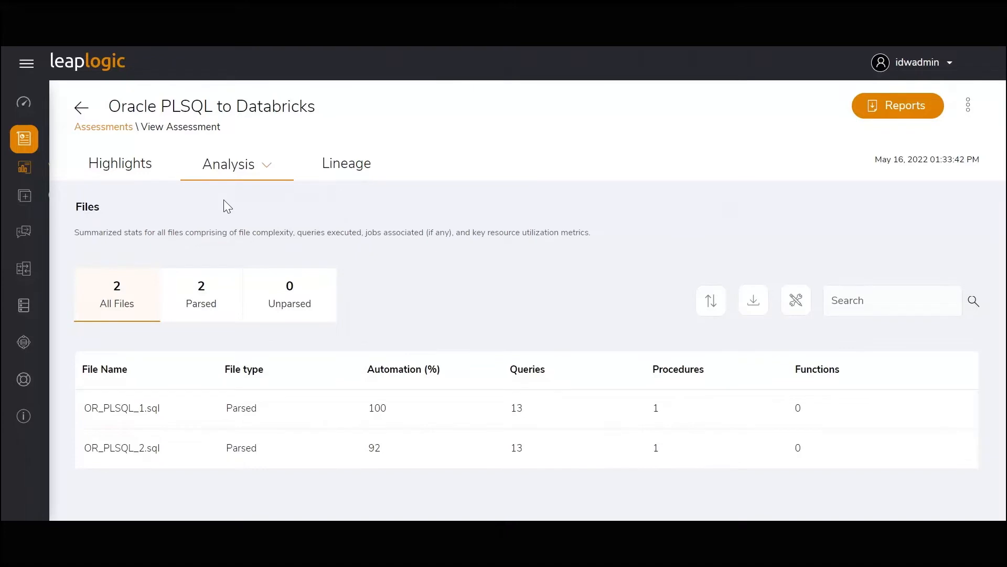
{"action": "mouse_move", "coordinate": [240, 166]}
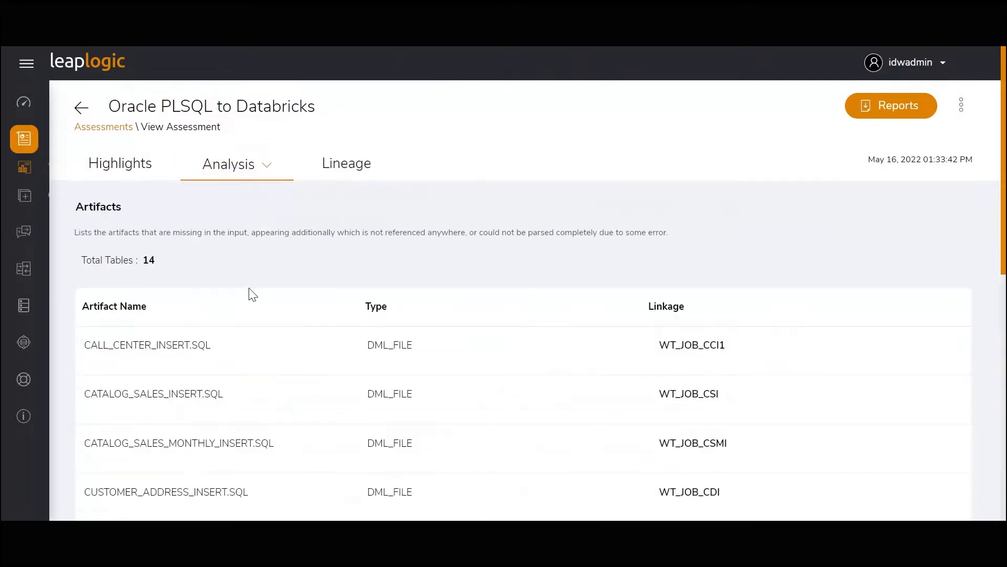
{"action": "mouse_move", "coordinate": [255, 224]}
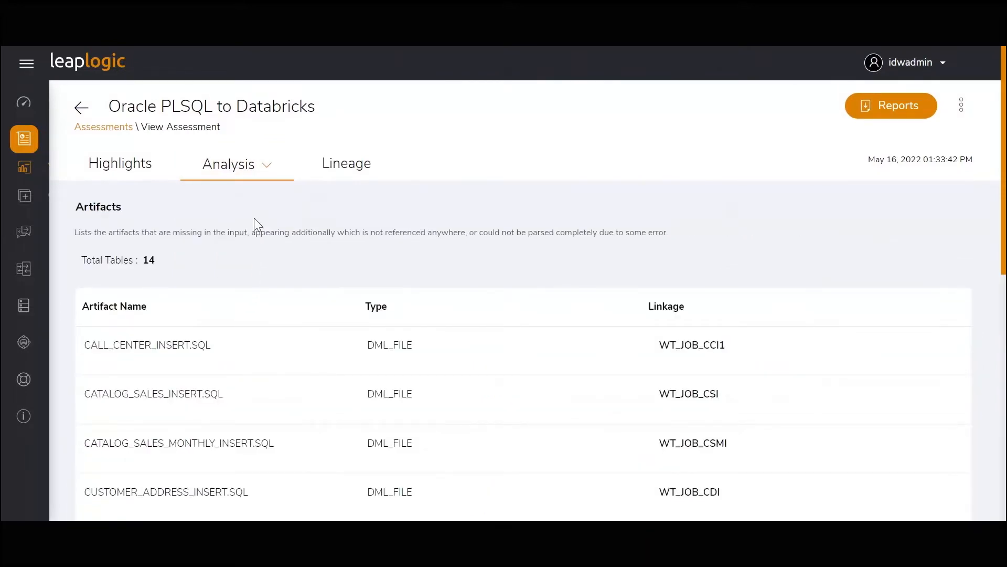
{"action": "mouse_move", "coordinate": [346, 164]}
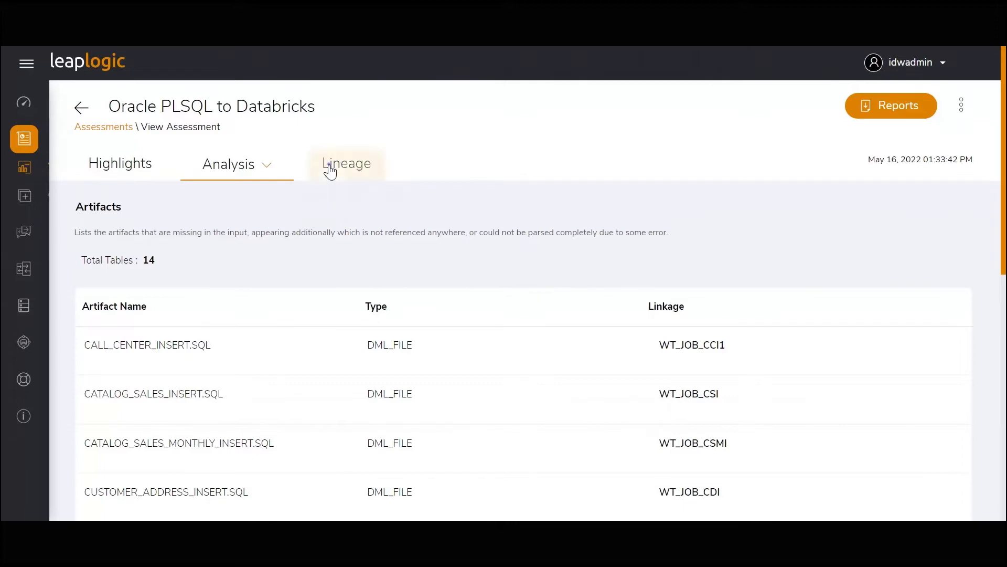
- Show the Lineage view and add STORE_SALE_INSERT.SQL to the lineage search
{"action": "left_click", "coordinate": [346, 164]}
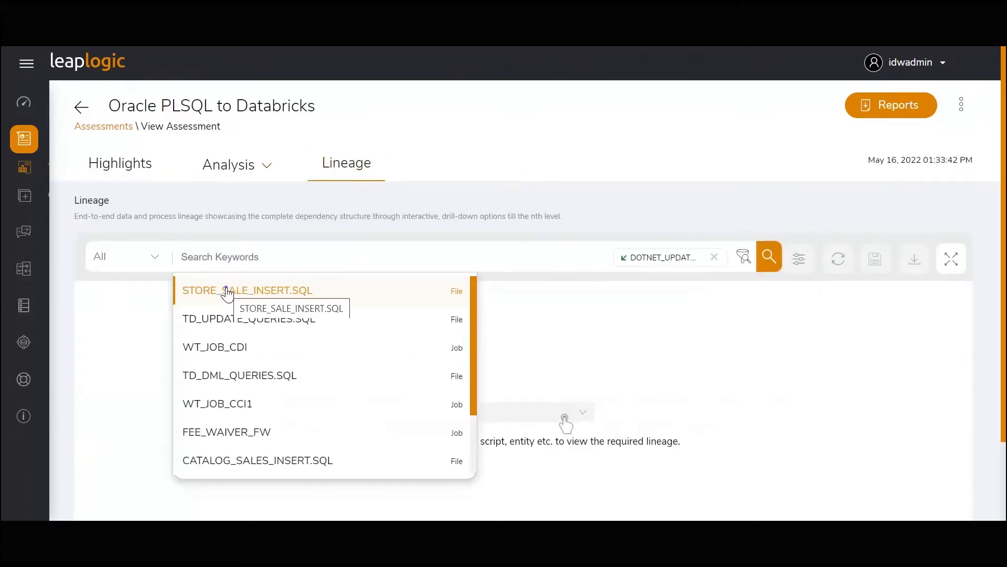
{"action": "left_click", "coordinate": [248, 289]}
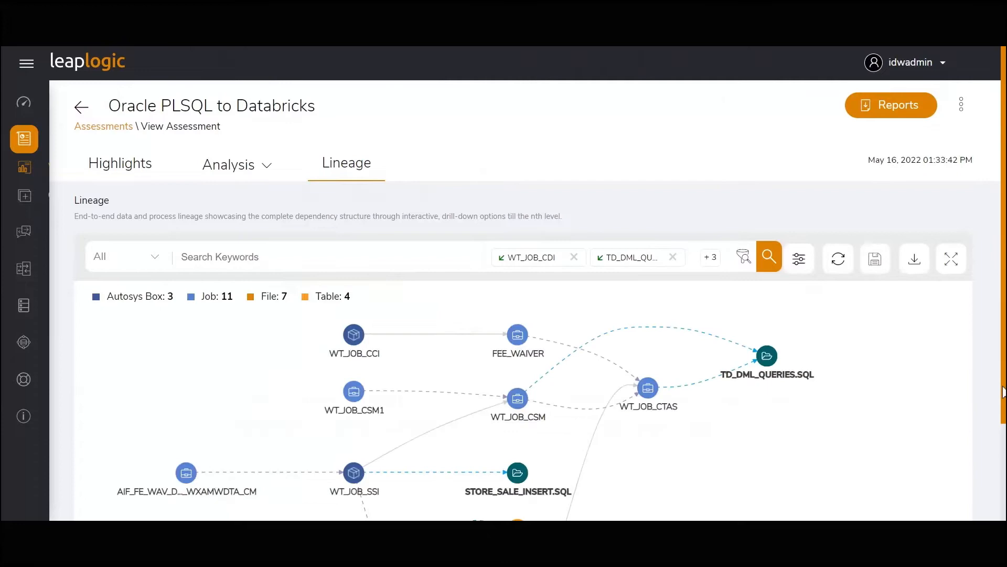
{"action": "scroll", "scroll_direction": "down", "scroll_amount": 3}
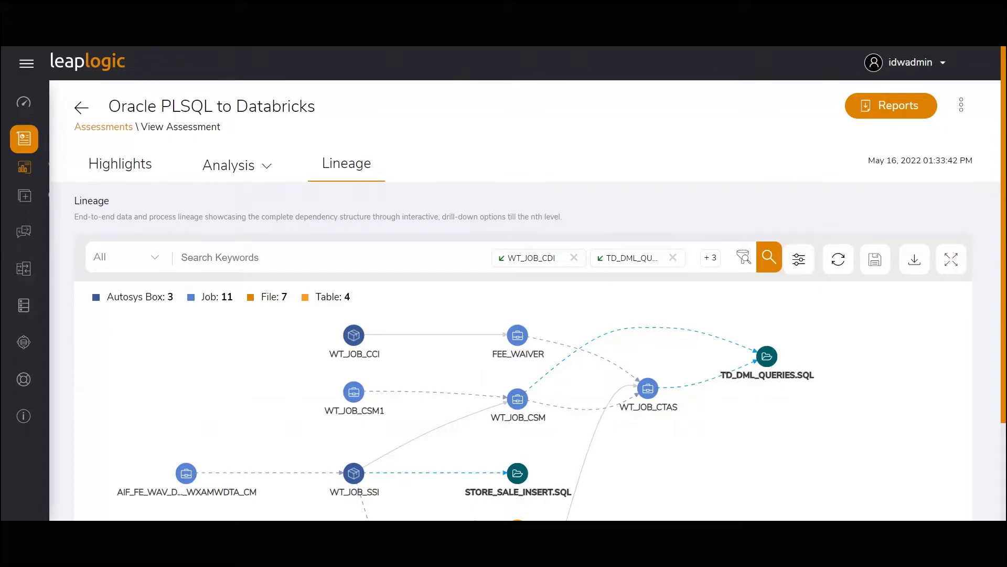
- Show the Reports page listing Insights and Recommendations and Source Inventory Analysis
{"action": "left_click", "coordinate": [891, 104]}
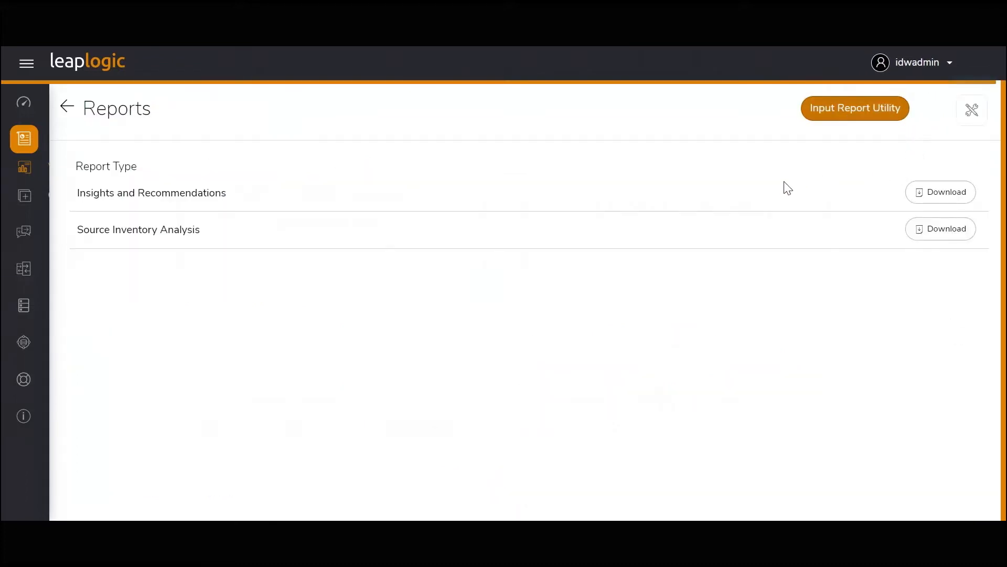
{"action": "mouse_move", "coordinate": [783, 195]}
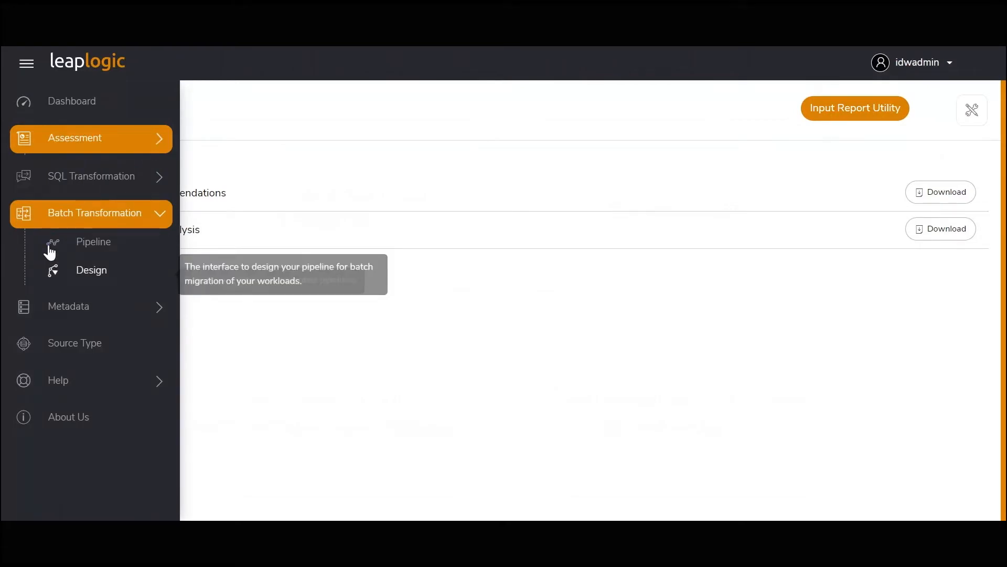
- From the pipelines list, view the successful Oracle PL/SQL pipeline's query-level transformation report
{"action": "left_click", "coordinate": [93, 241]}
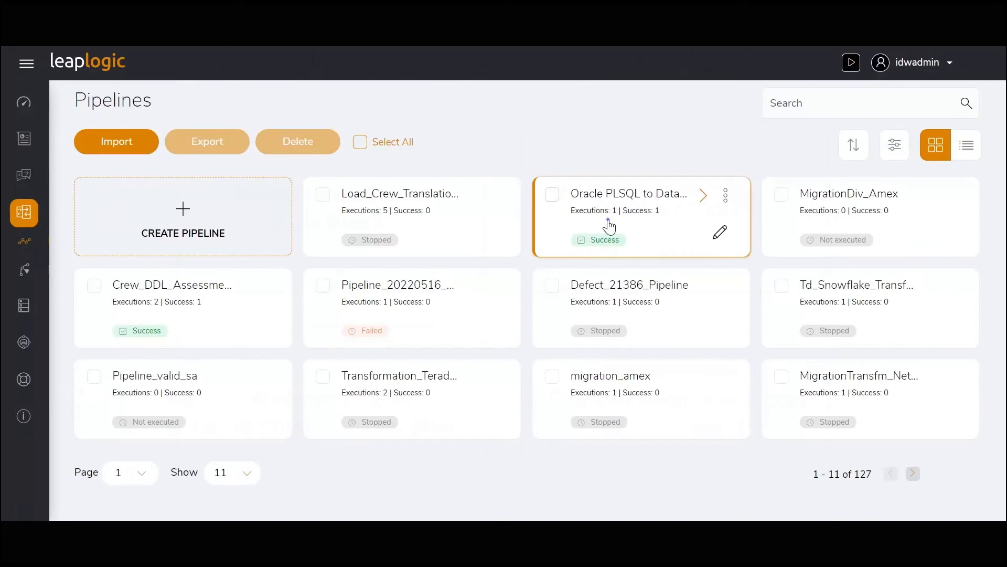
{"action": "left_click", "coordinate": [703, 195]}
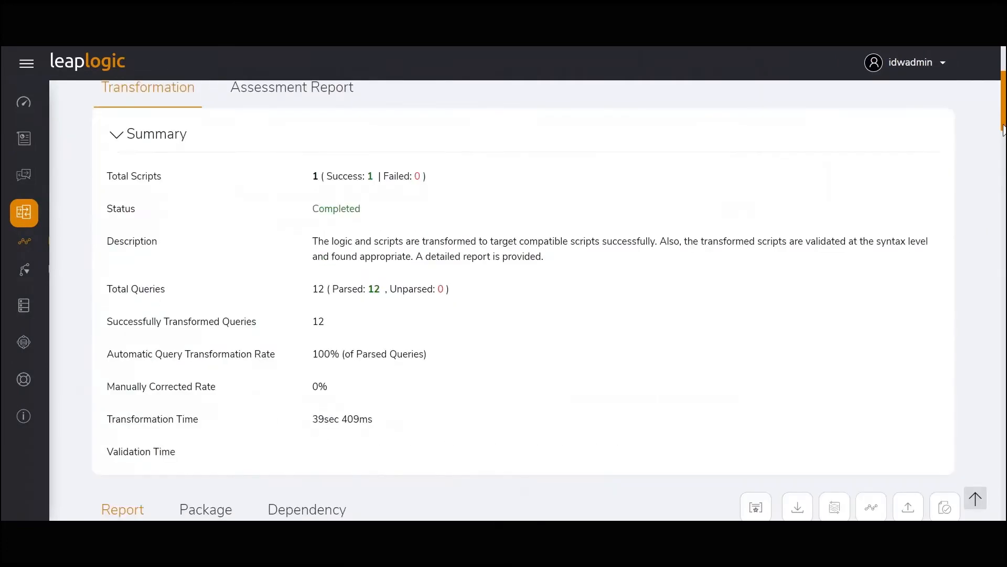
{"action": "scroll", "scroll_direction": "down", "scroll_amount": 3}
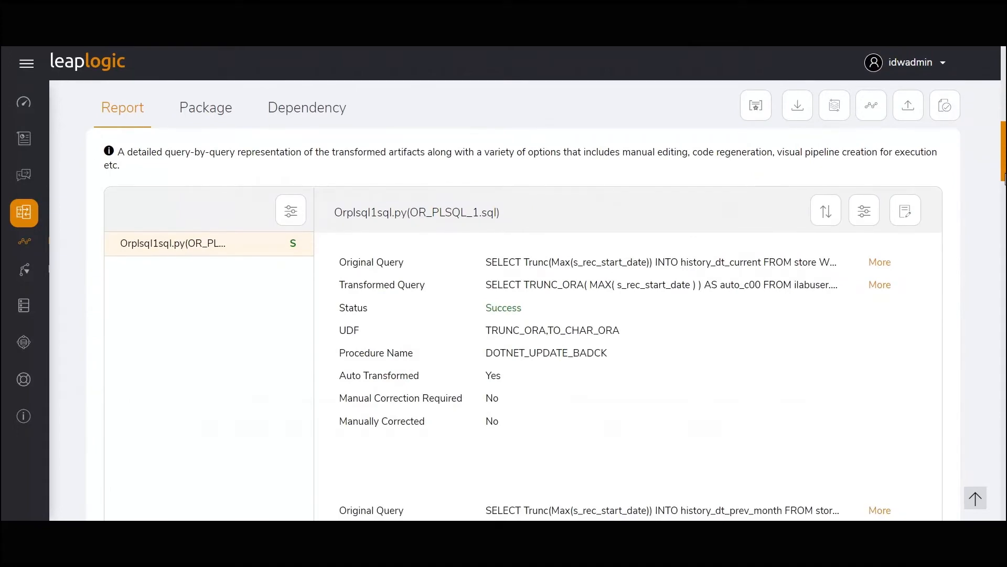
- Expand the full original and transformed SQL for the first query and the date_dim DELETE query
{"action": "left_click", "coordinate": [879, 261]}
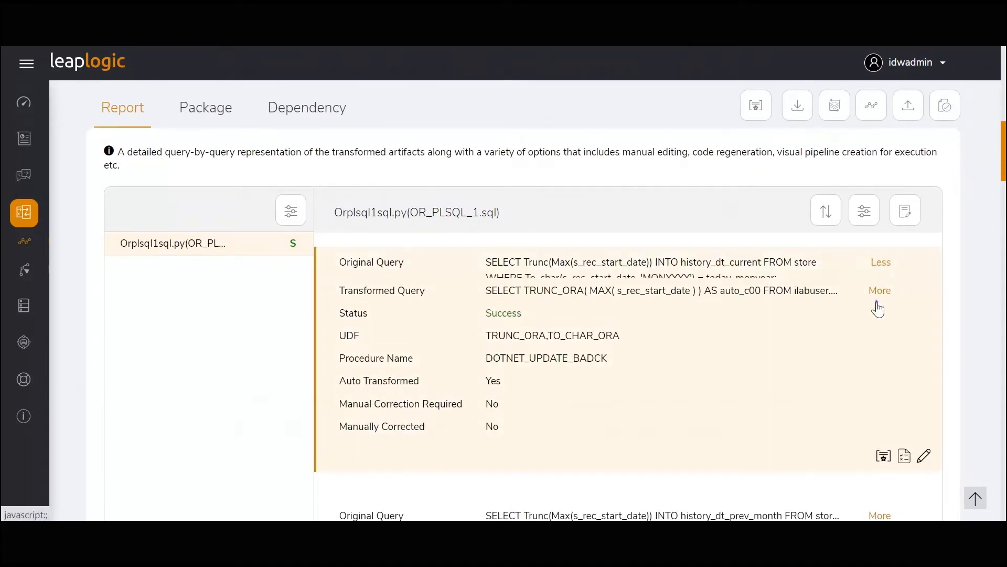
{"action": "left_click", "coordinate": [880, 290]}
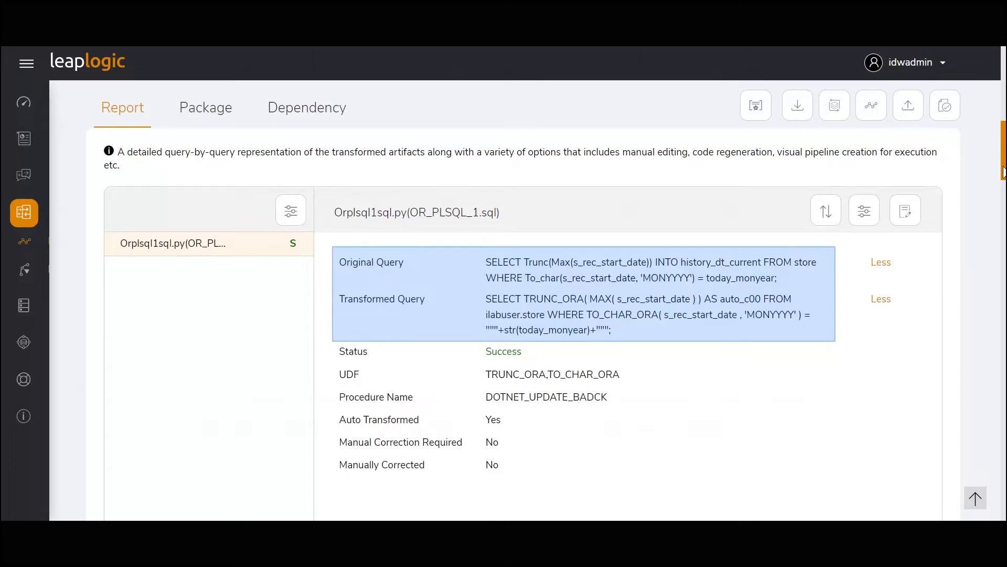
{"action": "scroll", "scroll_direction": "down", "scroll_amount": 3}
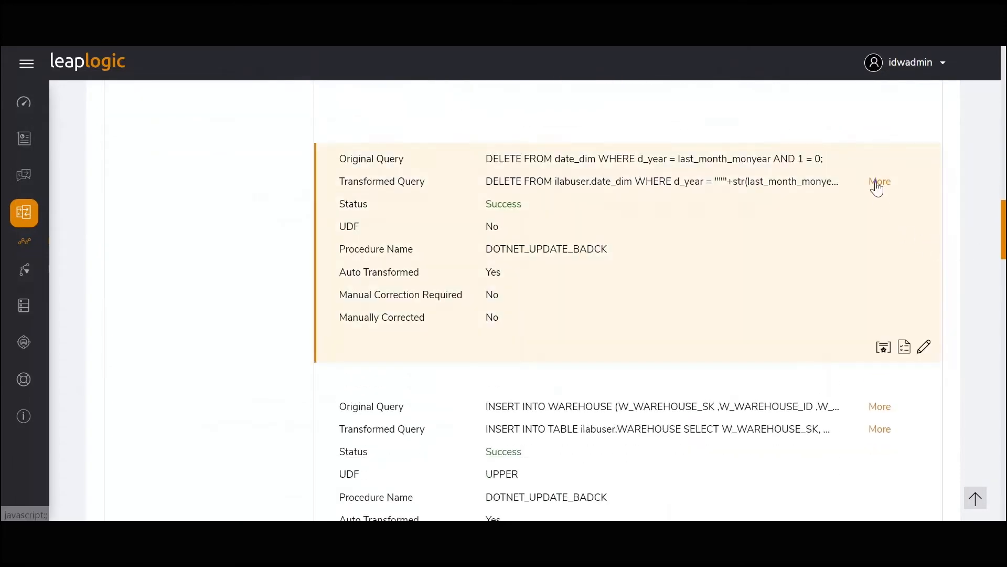
{"action": "left_click", "coordinate": [880, 182]}
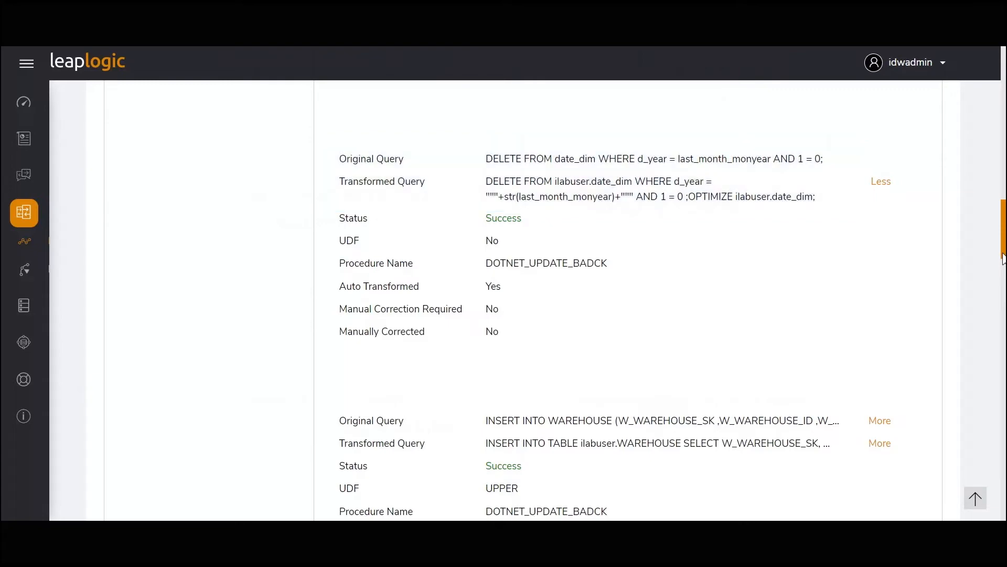
{"action": "scroll", "scroll_direction": "down", "scroll_amount": 3}
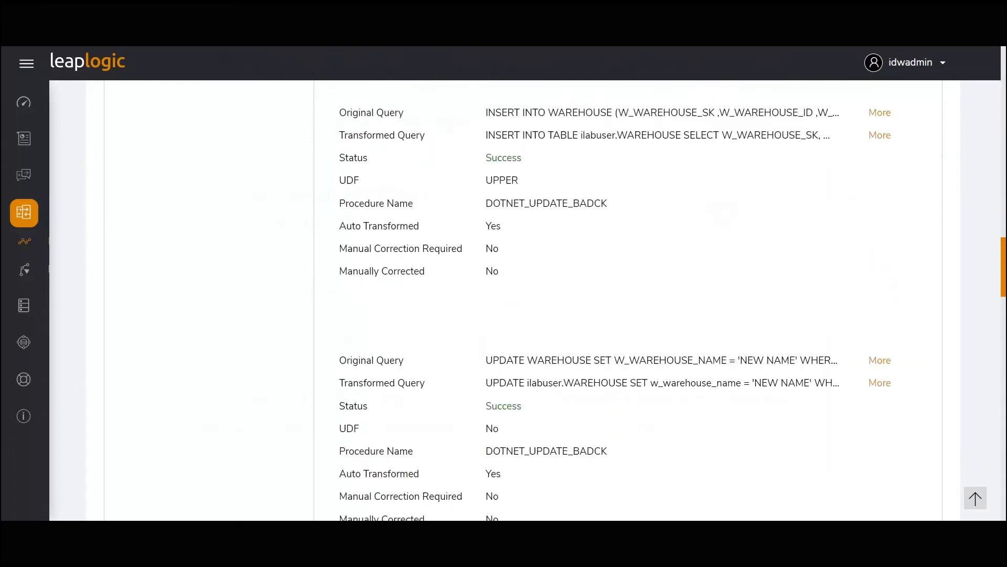
{"action": "scroll", "scroll_direction": "up", "scroll_amount": 3}
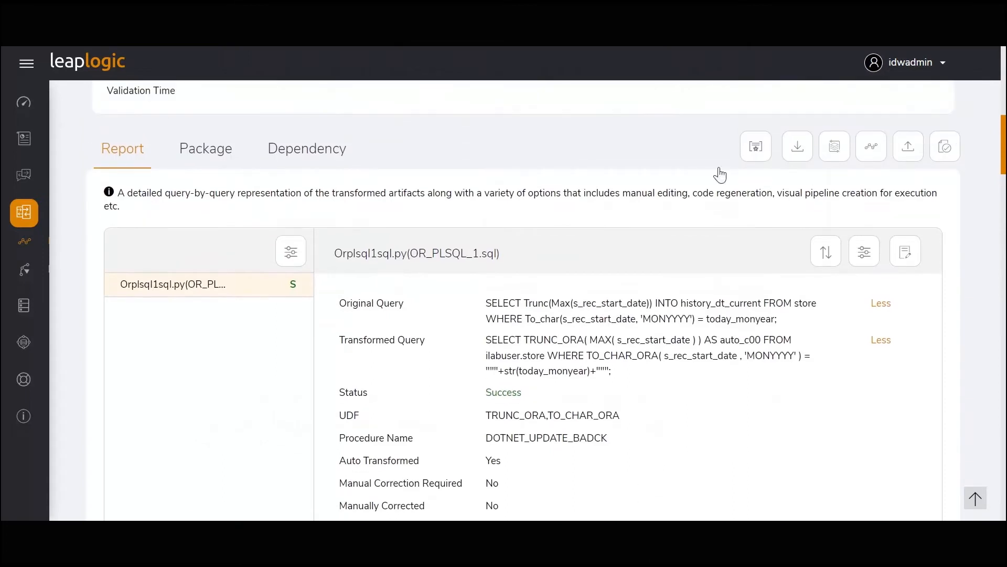
- Show the Package tab listing execution.py, validation report, Spark configuration and JSON reports
{"action": "left_click", "coordinate": [206, 148]}
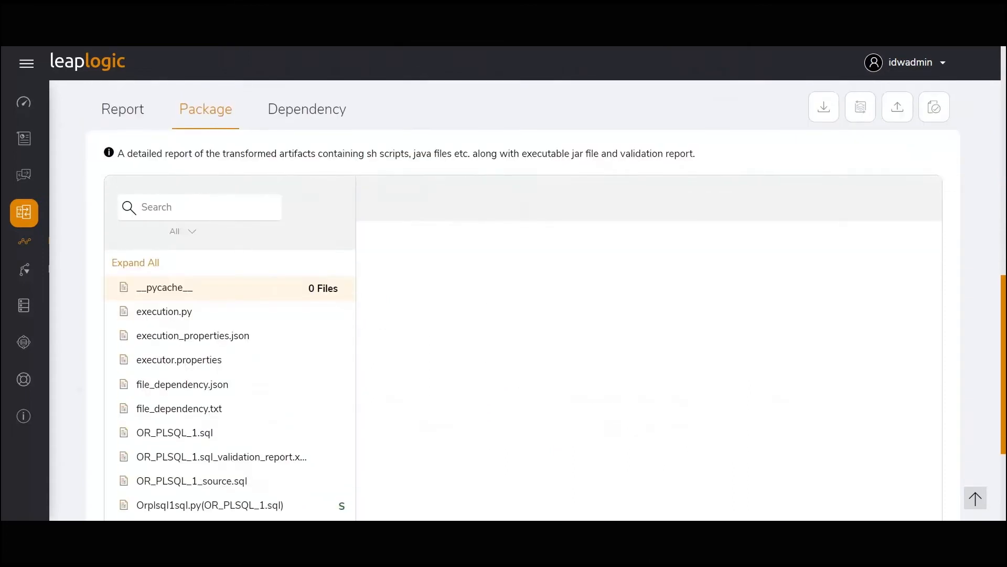
{"action": "scroll", "scroll_direction": "down", "scroll_amount": 3}
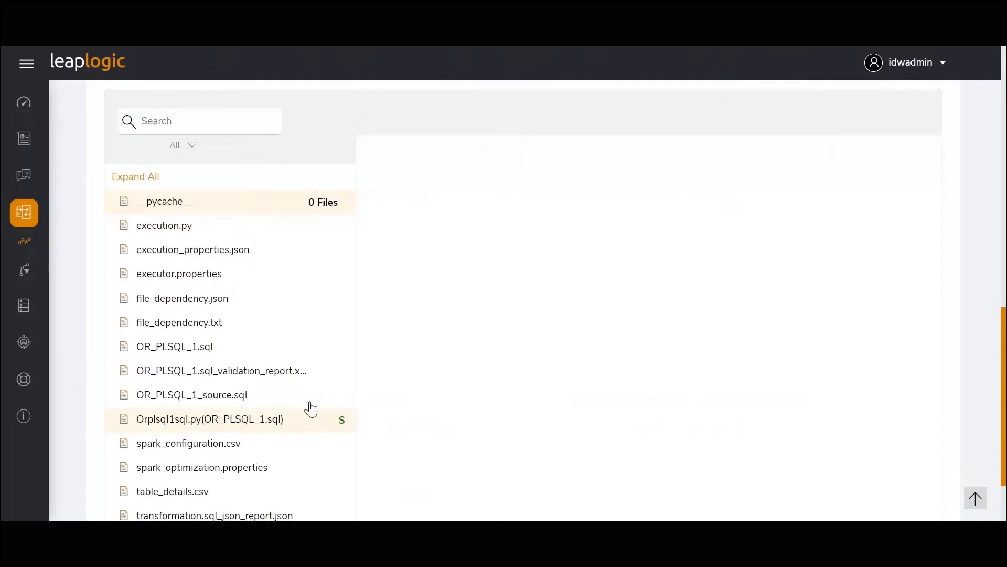
{"action": "mouse_move", "coordinate": [298, 434]}
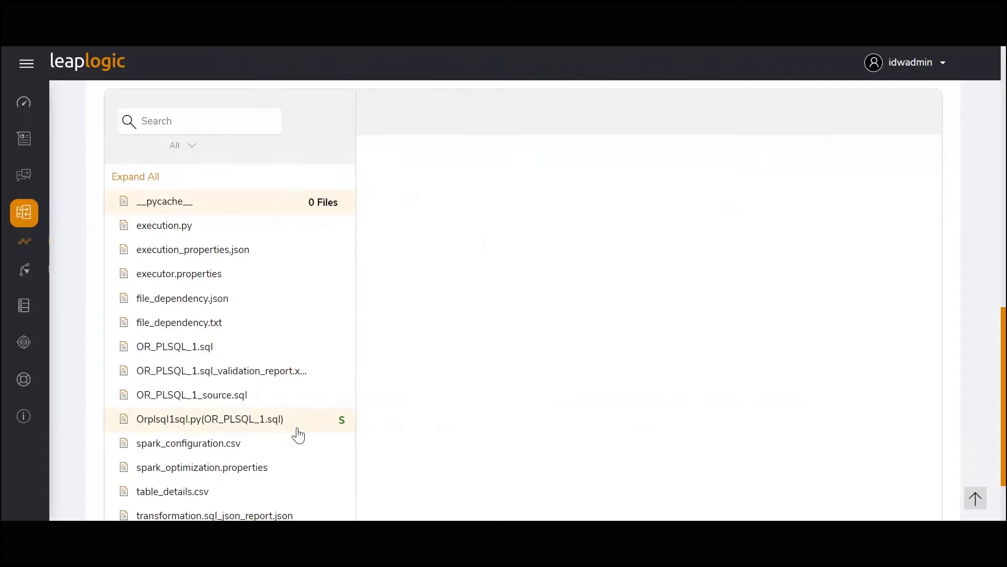
- View Orplsql1sql.py's generated code, reading original queries as comments with their Spark SQL executor calls
{"action": "left_click", "coordinate": [209, 418]}
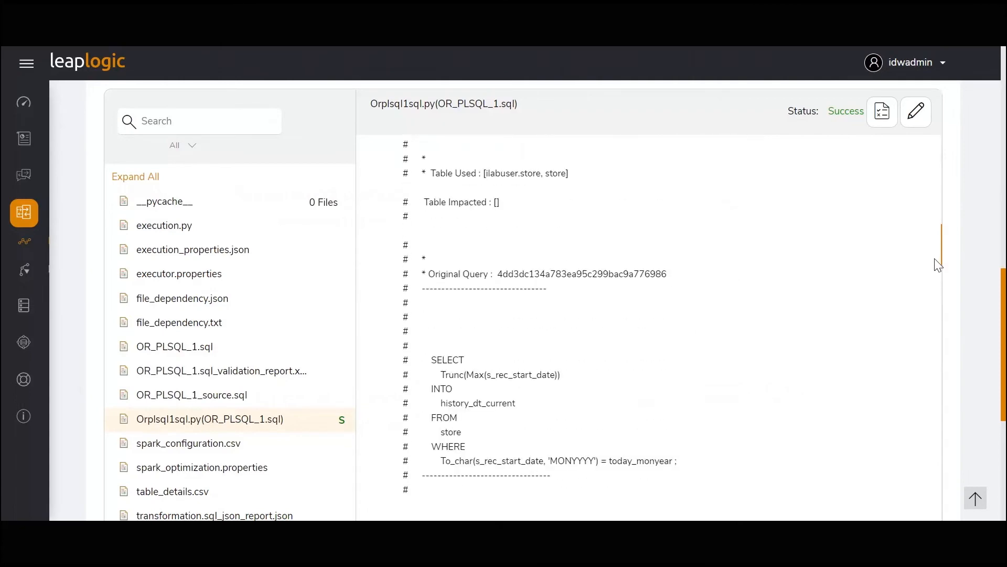
{"action": "scroll", "scroll_direction": "down", "scroll_amount": 3}
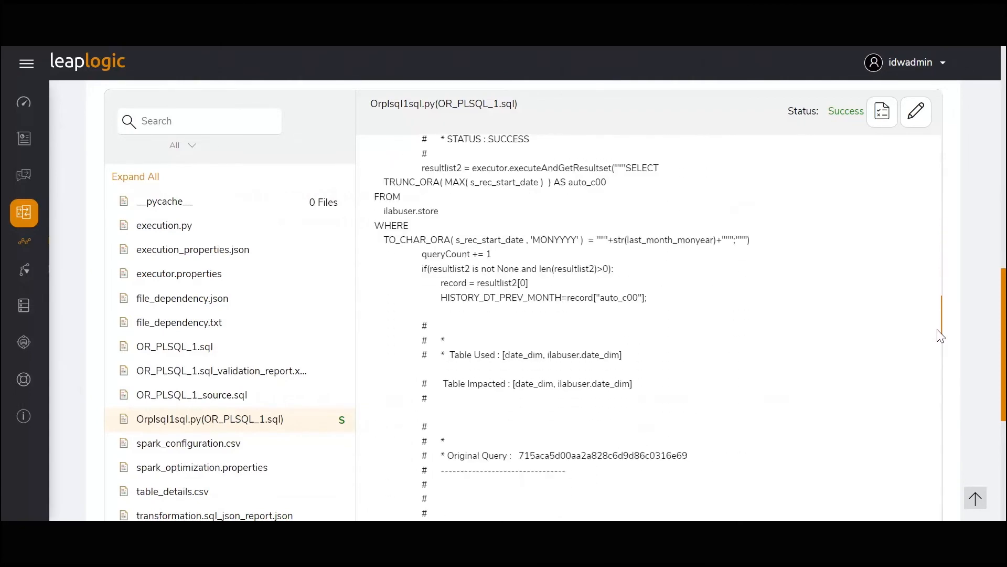
{"action": "scroll", "scroll_direction": "down", "scroll_amount": 3}
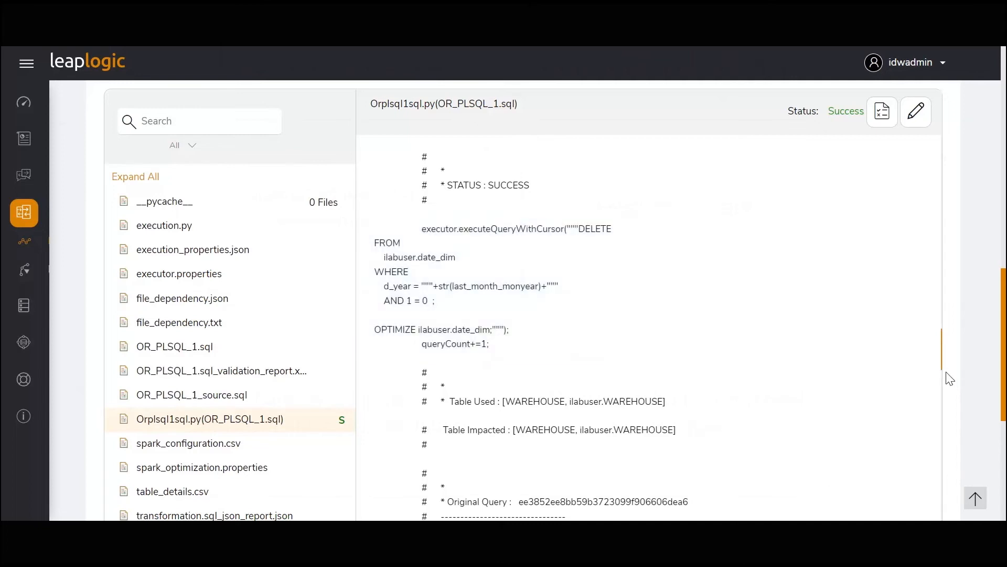
{"action": "scroll", "scroll_direction": "down", "scroll_amount": 3}
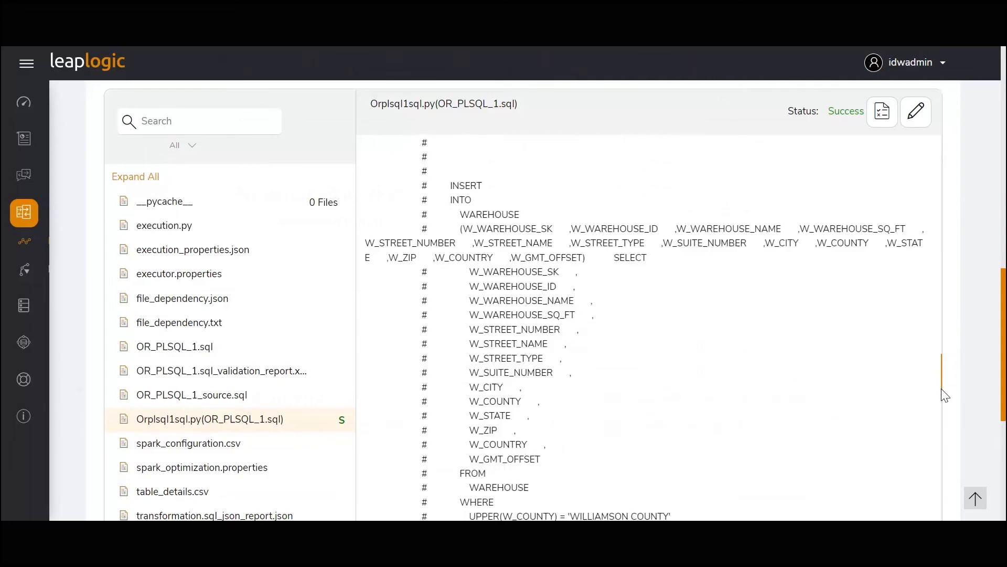
{"action": "scroll", "scroll_direction": "down", "scroll_amount": 3}
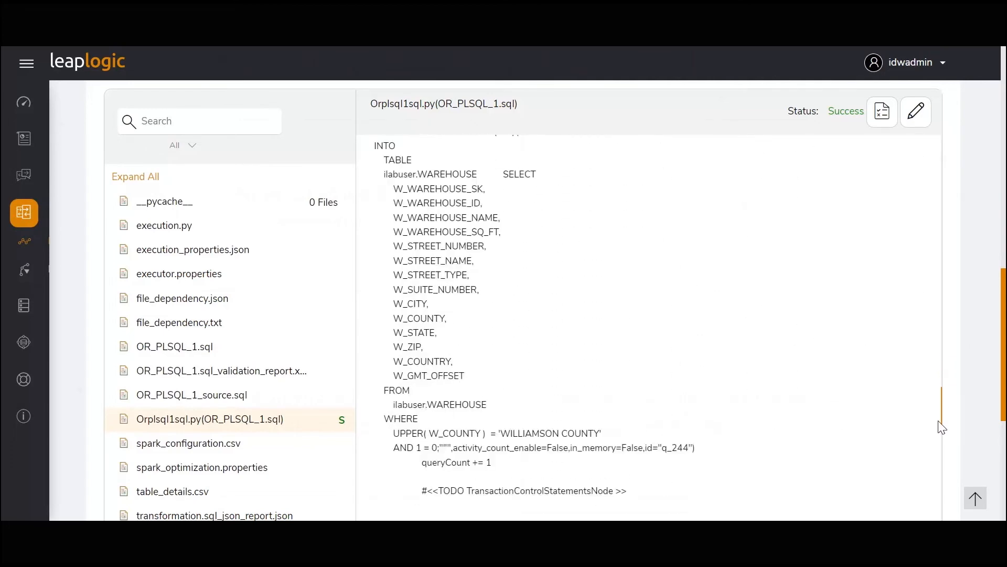
{"action": "scroll", "scroll_direction": "down", "scroll_amount": 3}
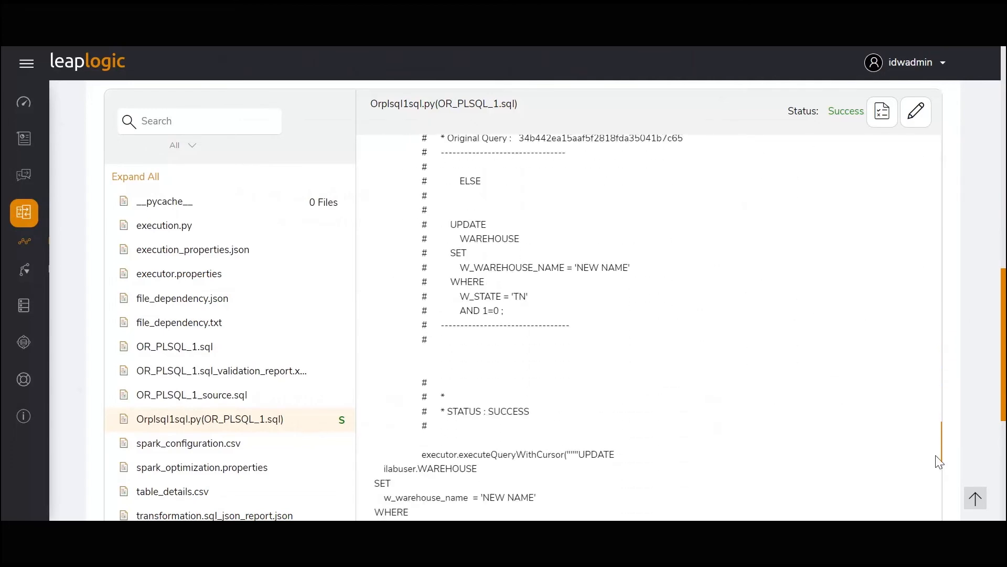
{"action": "scroll", "scroll_direction": "down", "scroll_amount": 3}
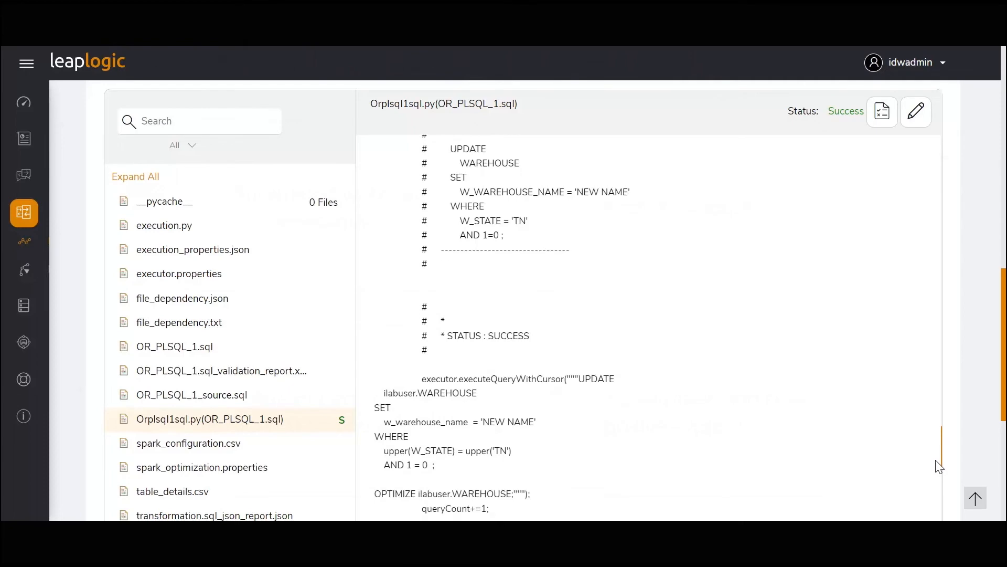